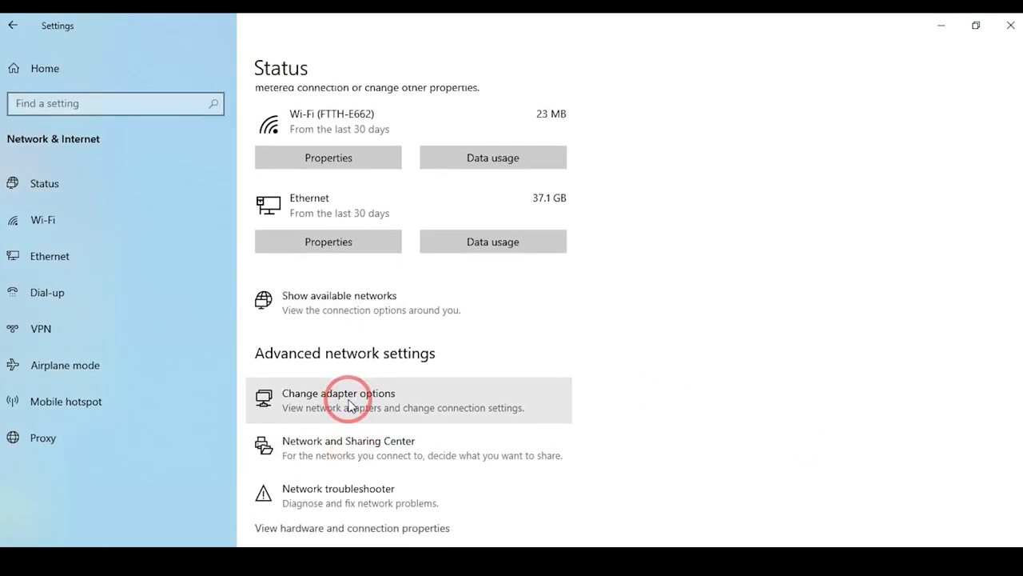
Assign the Ethernet adapter a manual IPv4 address and subnet mask, then close its dialogs.
click(338, 393)
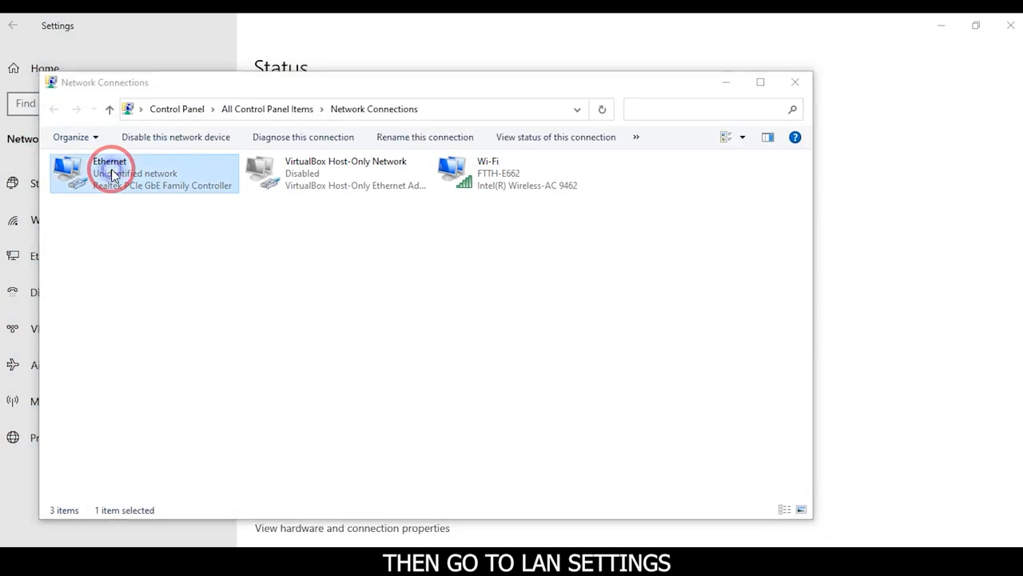
double_click(110, 172)
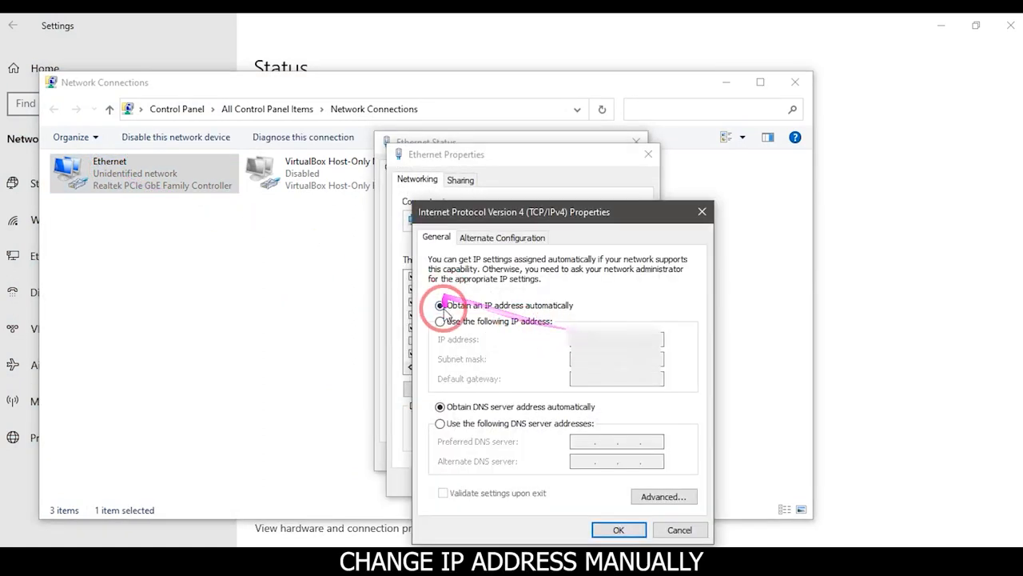
click(440, 321)
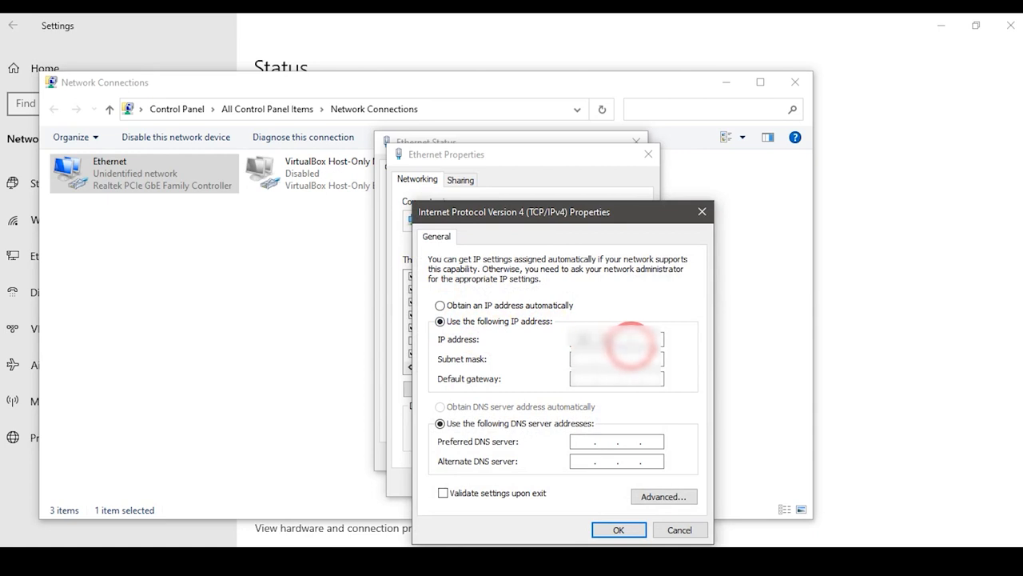
click(618, 529)
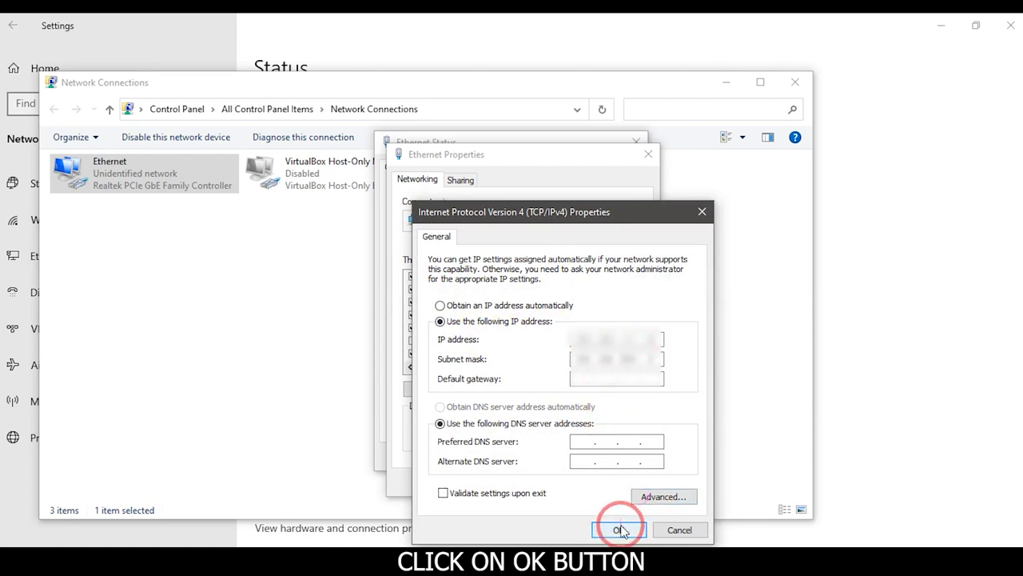
click(617, 529)
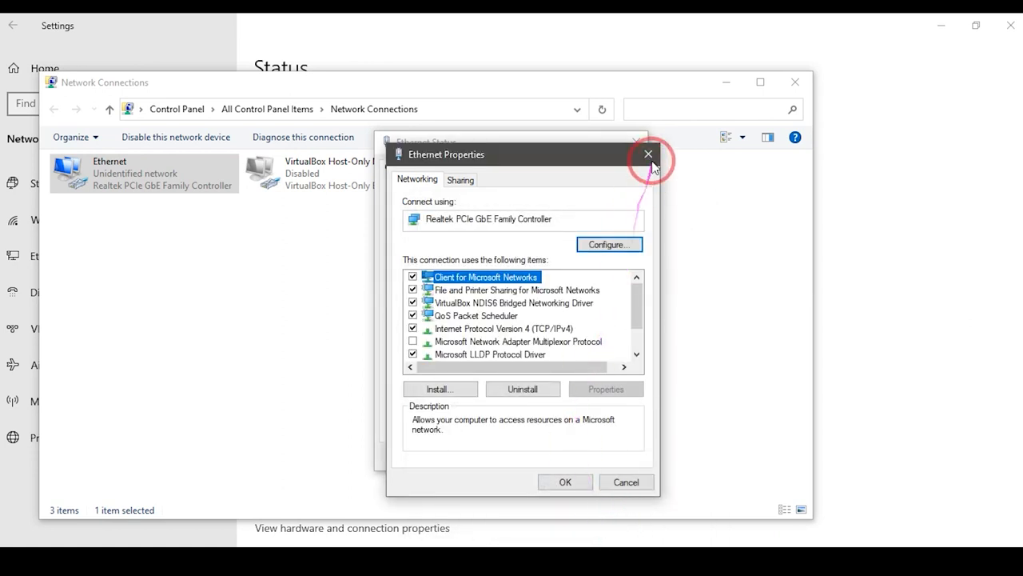
click(648, 153)
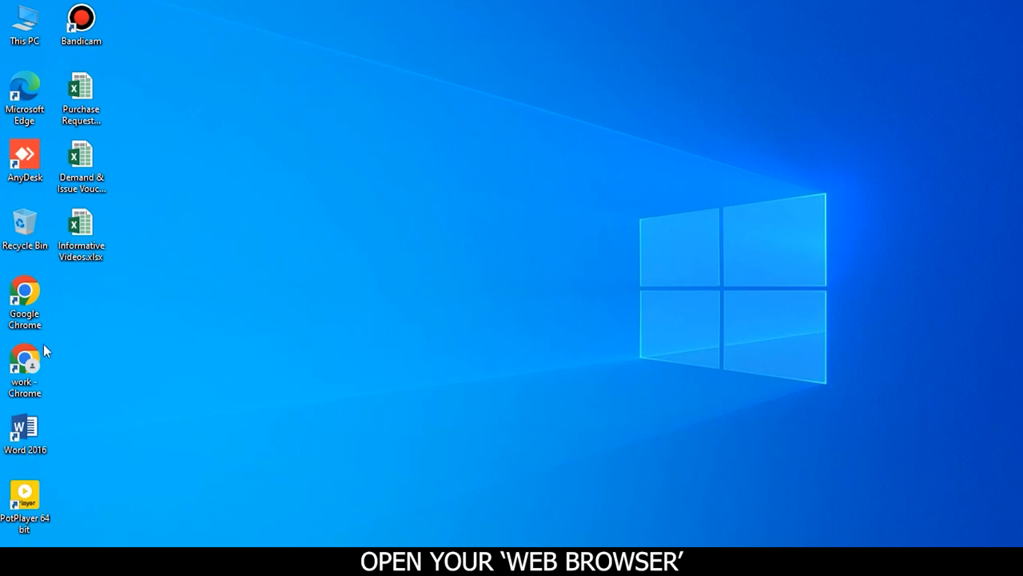
Launch Google Chrome and load 192.168.1.1 to reach the NetLink login page.
double_click(25, 296)
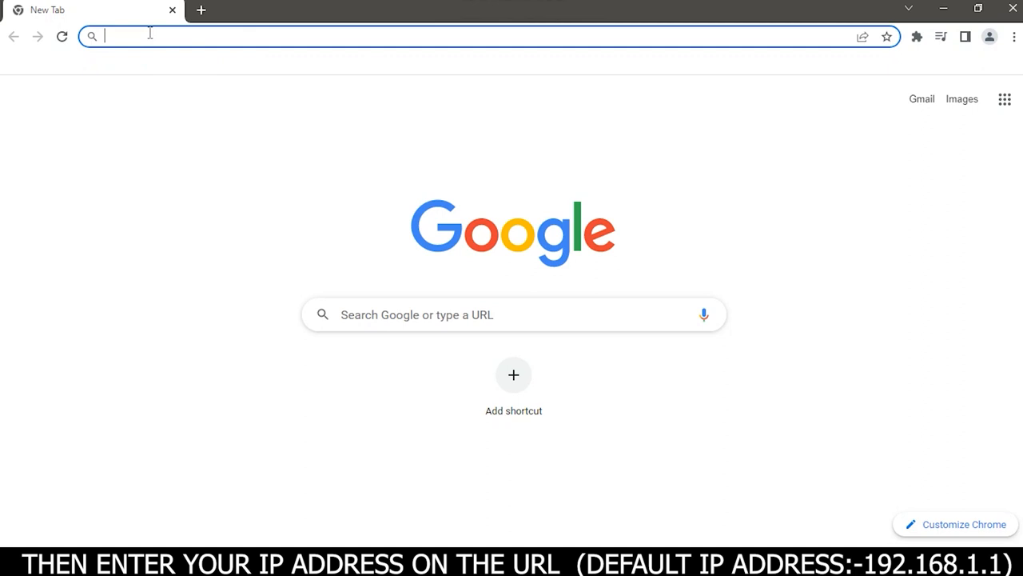
text(192.168.1.1/)
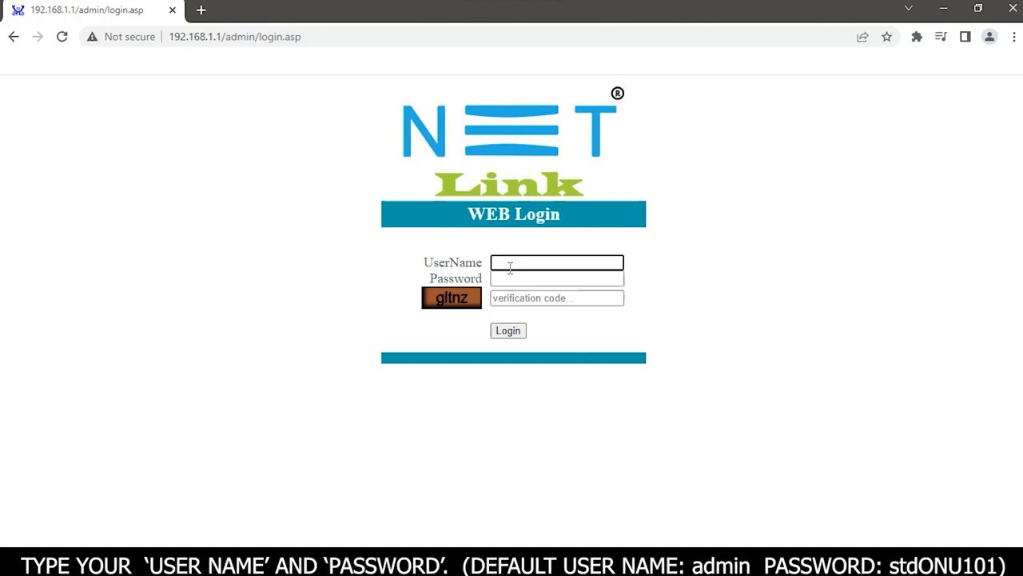
text(admin)
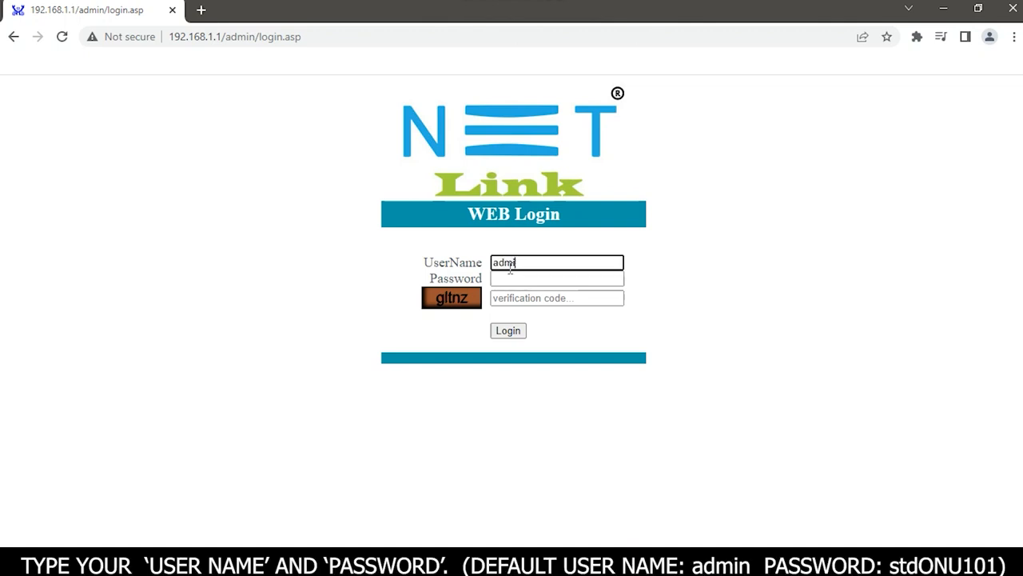
click(557, 278)
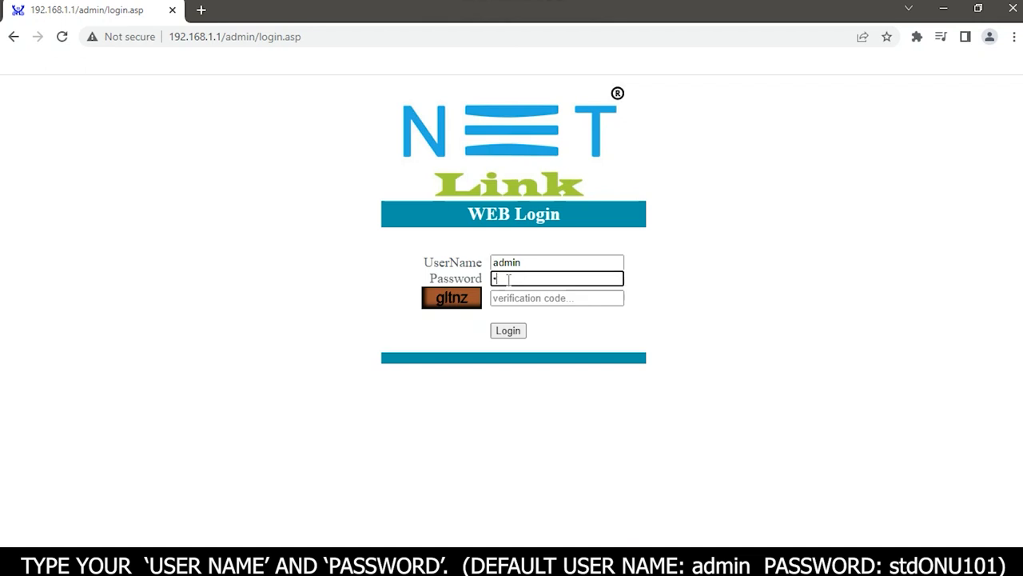
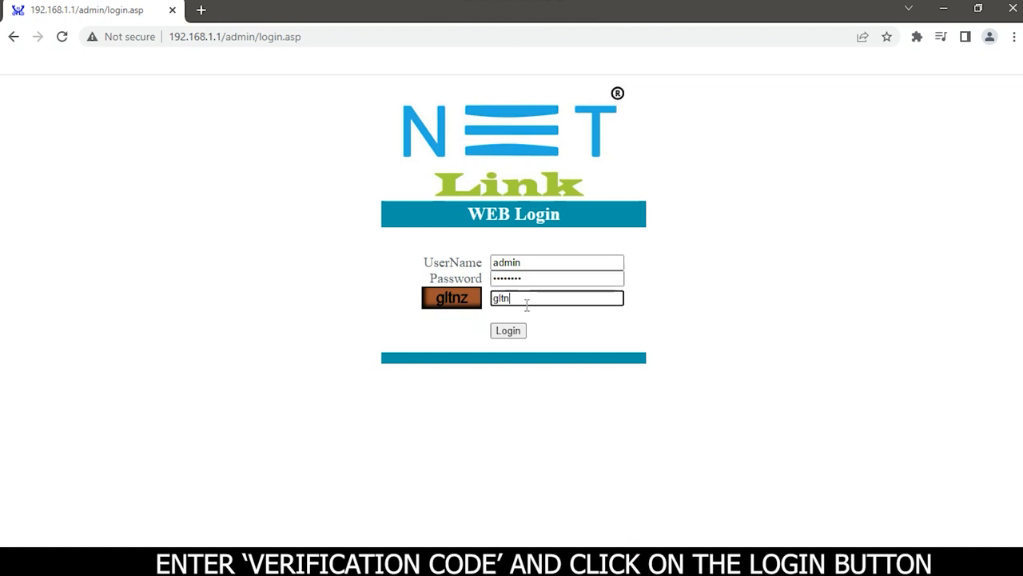
click(508, 330)
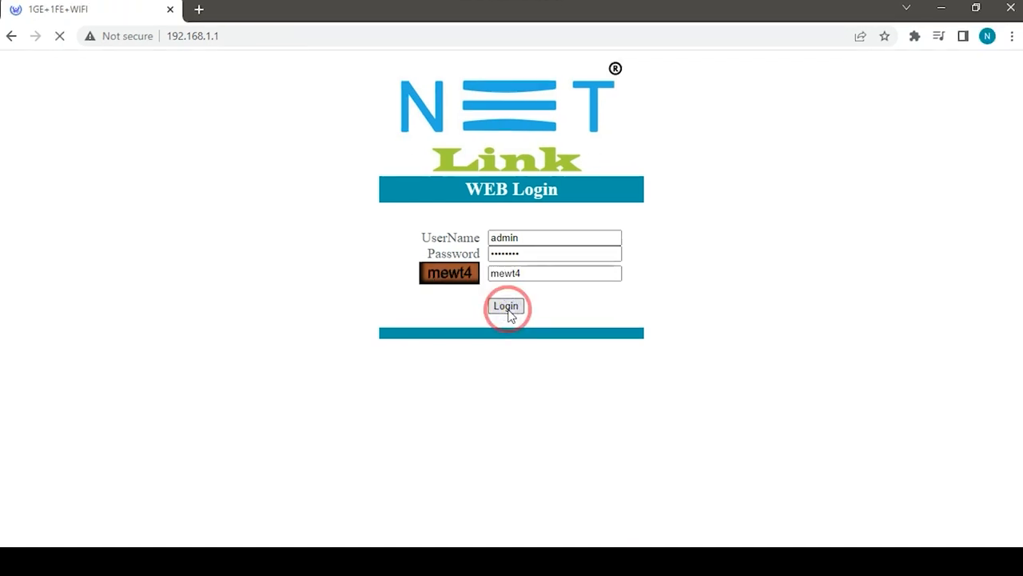
click(506, 306)
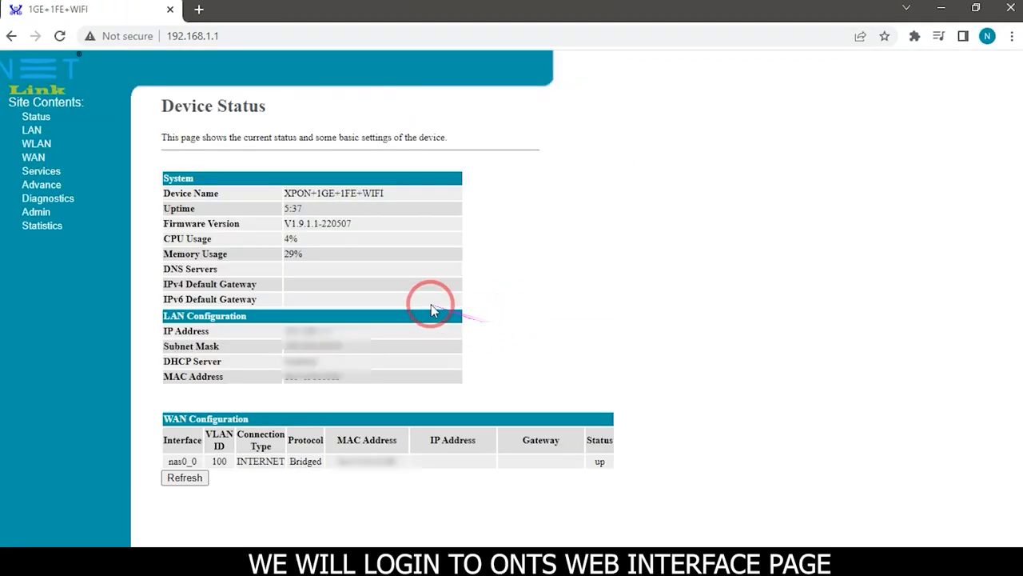
mouse_move(328, 140)
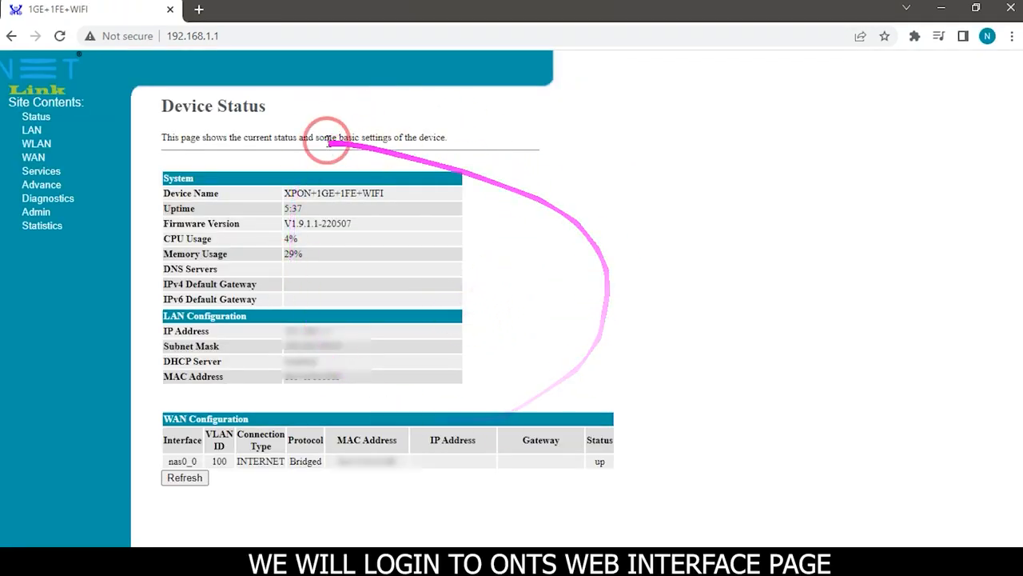
mouse_move(410, 447)
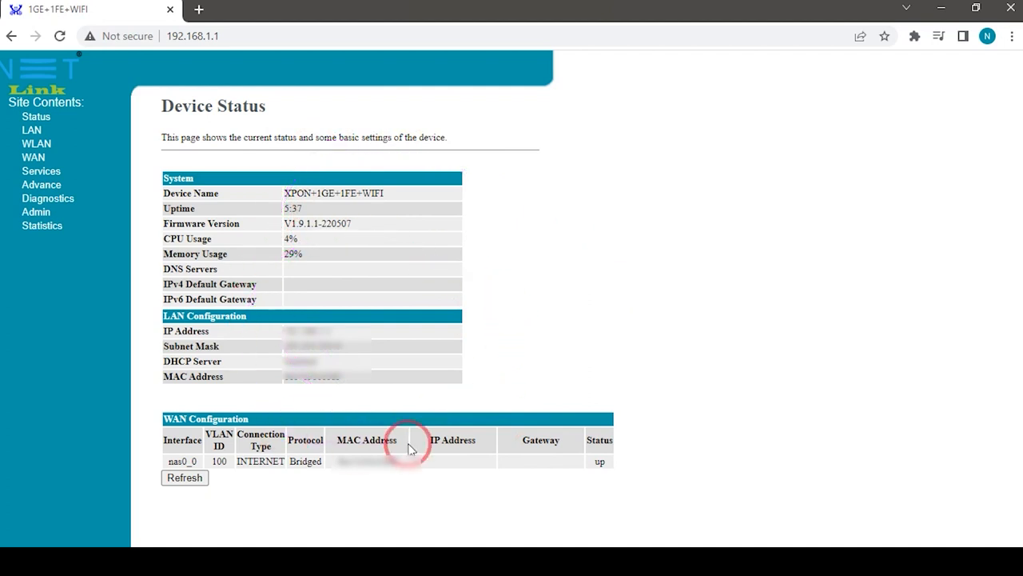
mouse_move(146, 273)
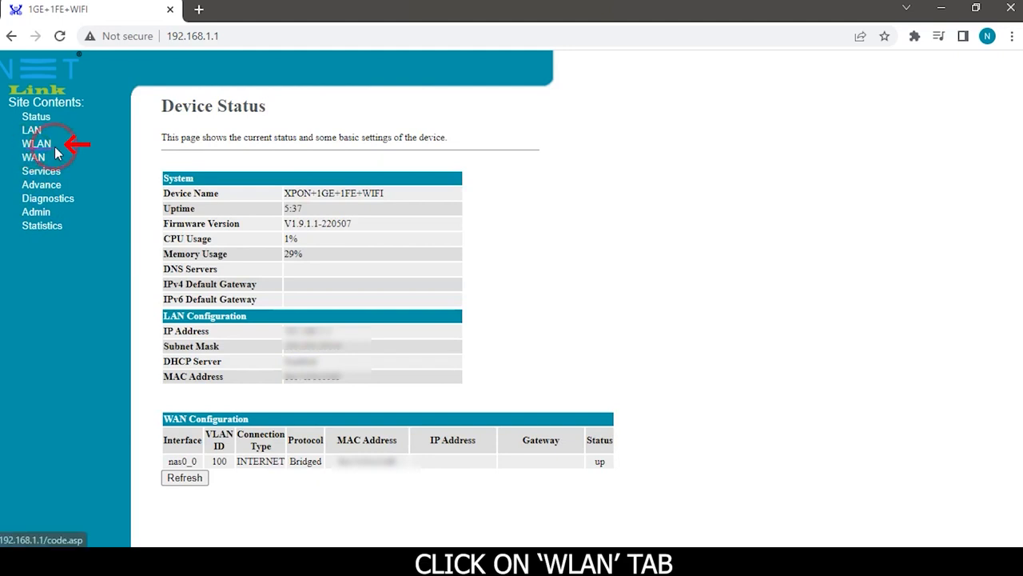
Expand WLAN in the Site Contents sidebar and open Basic Settings.
click(37, 143)
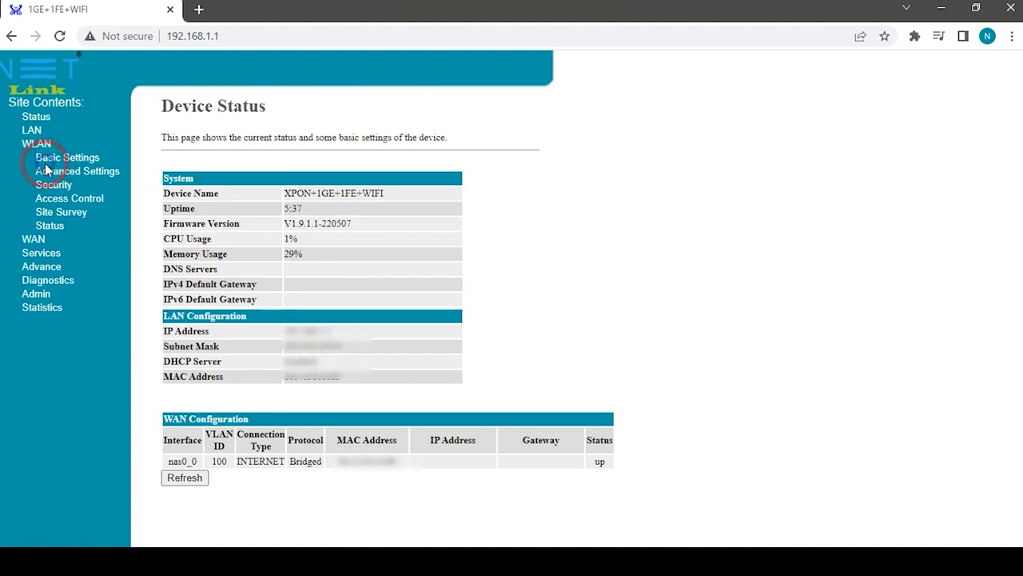
click(67, 157)
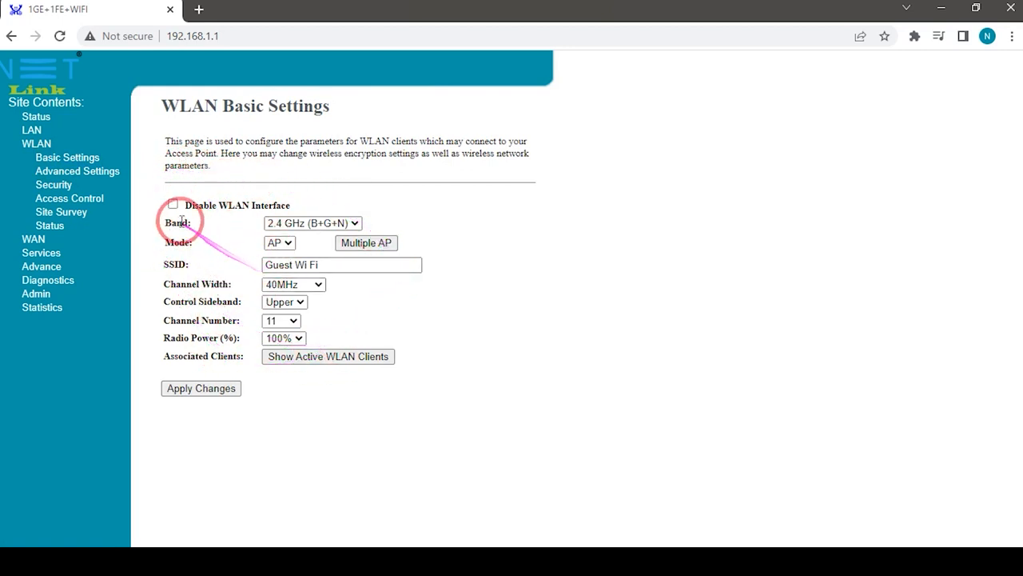
Tick Disable WLAN Interface, apply the change, and acknowledge the success message.
click(173, 204)
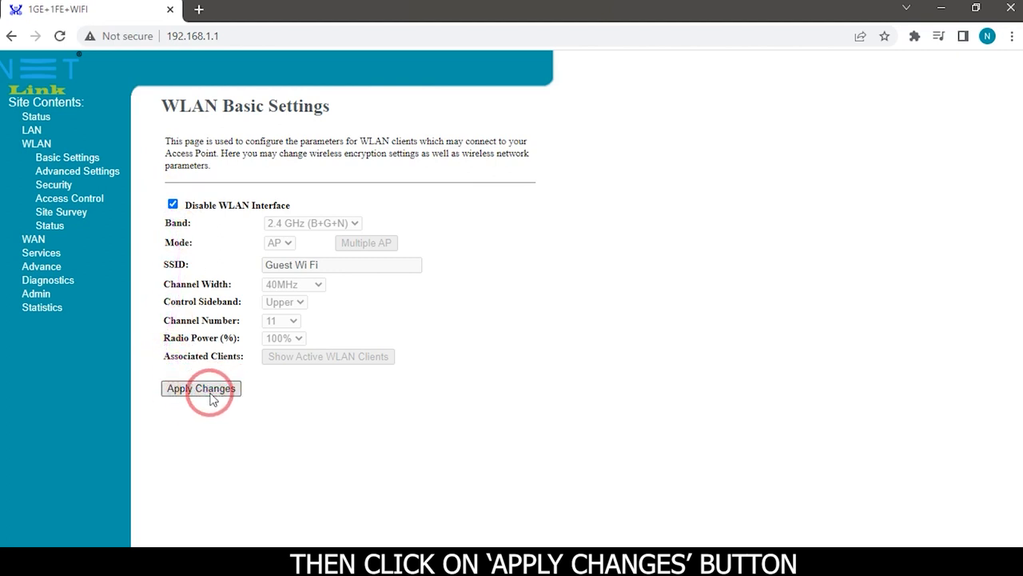
click(200, 388)
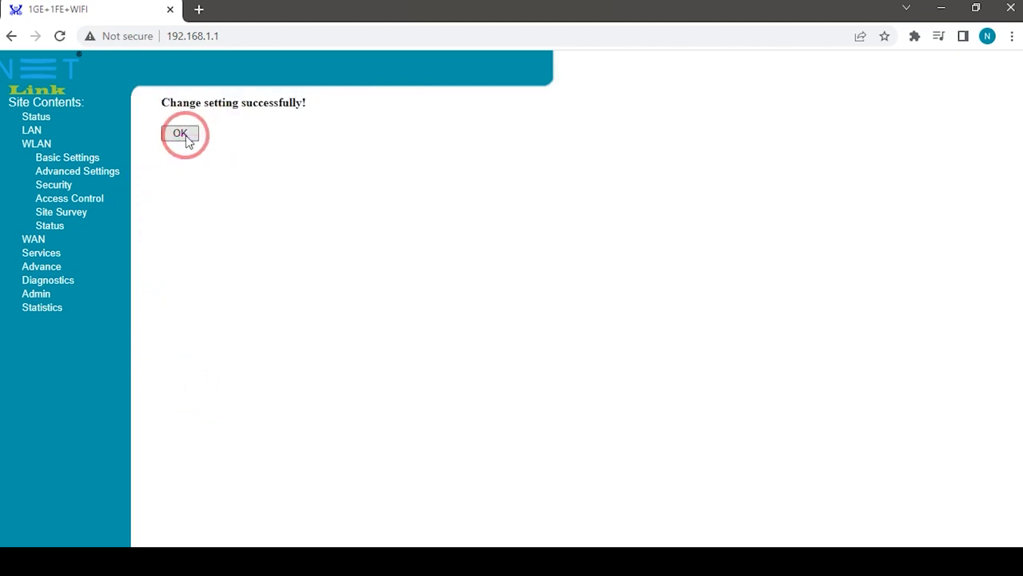
click(180, 132)
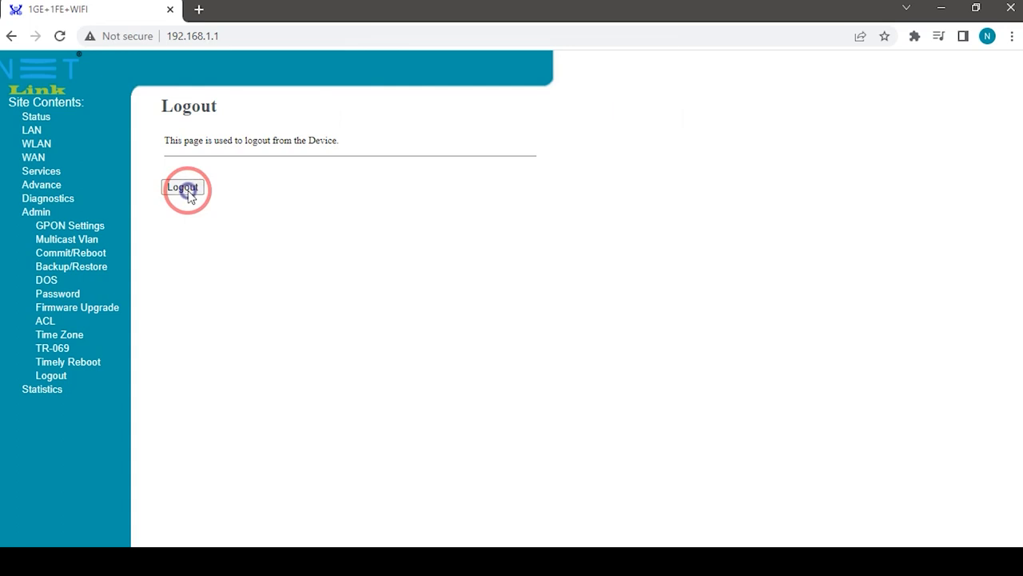
Confirm logout on the Admin > Logout page.
click(183, 187)
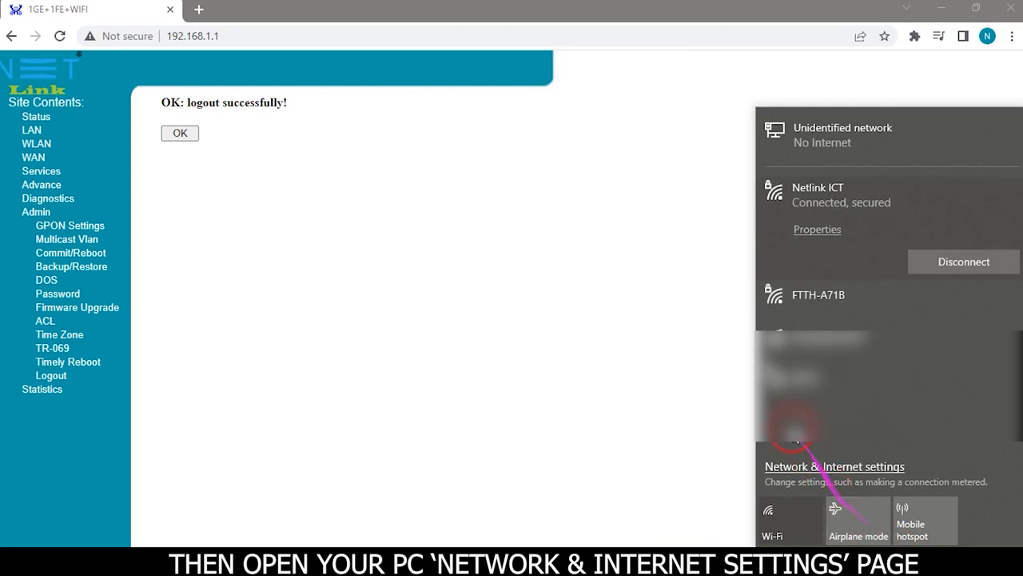
mouse_move(867, 308)
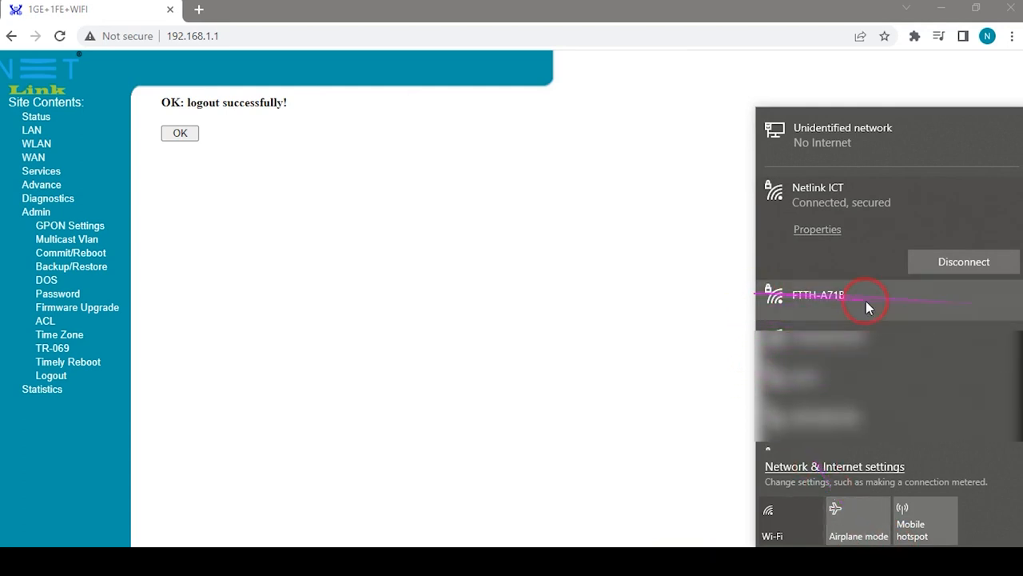